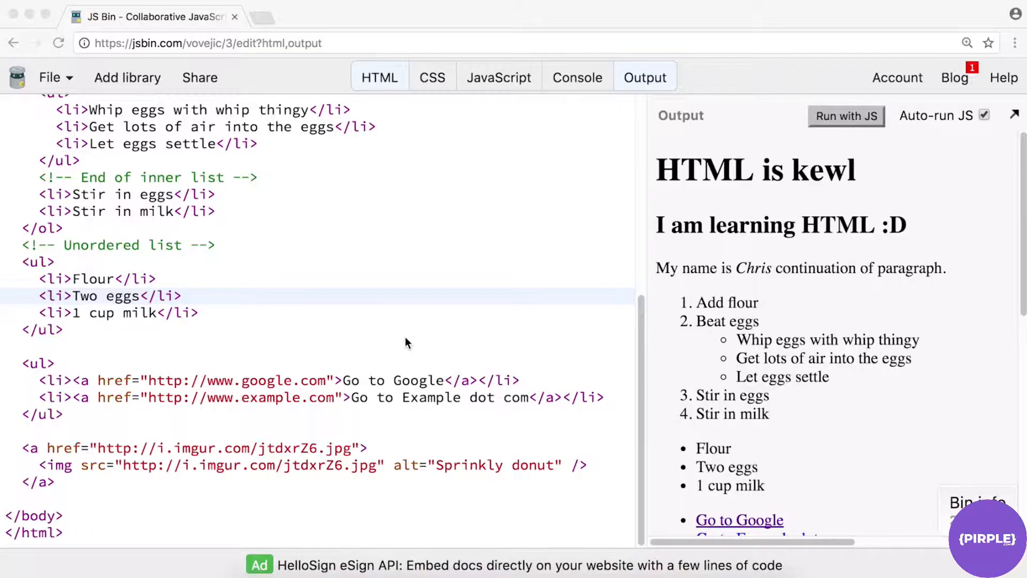
pyautogui.moveTo(285, 450)
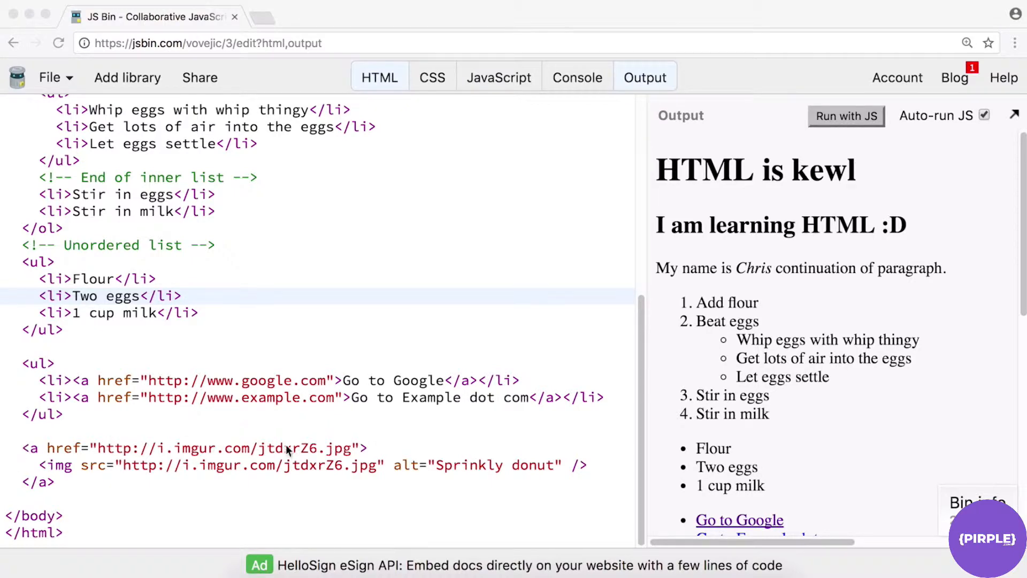
# Add an empty link <a href=""></a> inside the third list item.
pyautogui.click(465, 447)
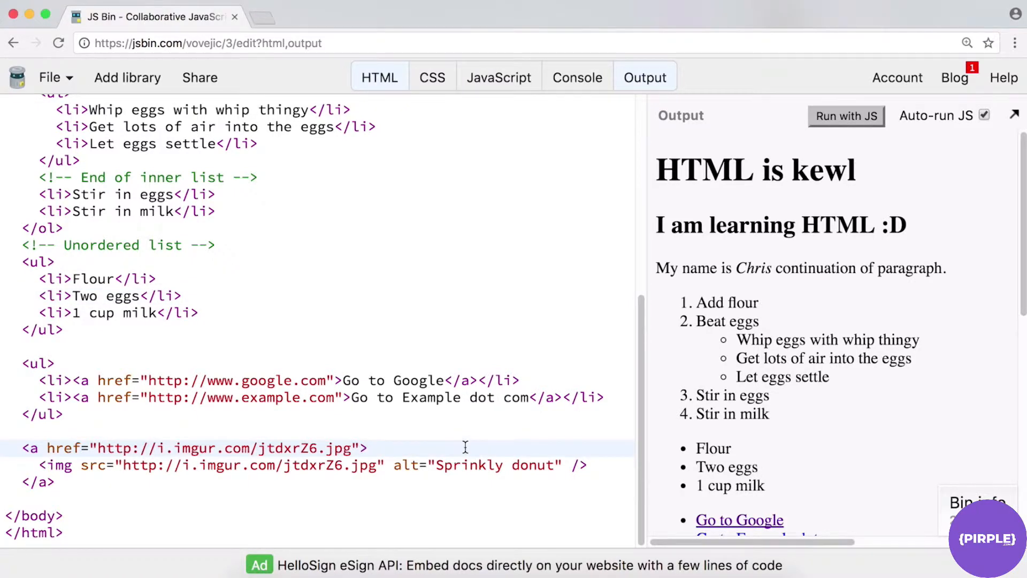
pyautogui.scroll(-3)
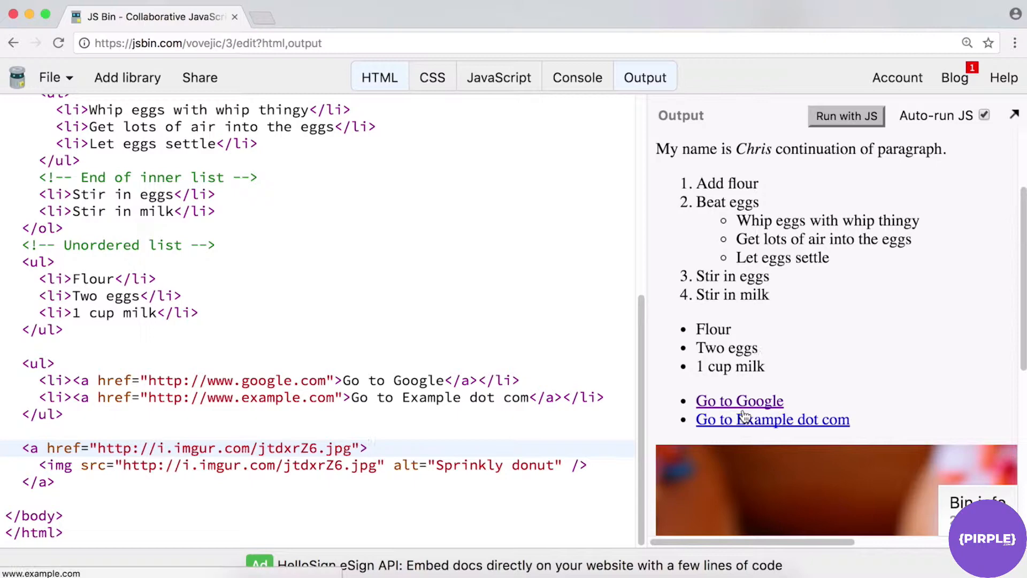
pyautogui.moveTo(739, 401)
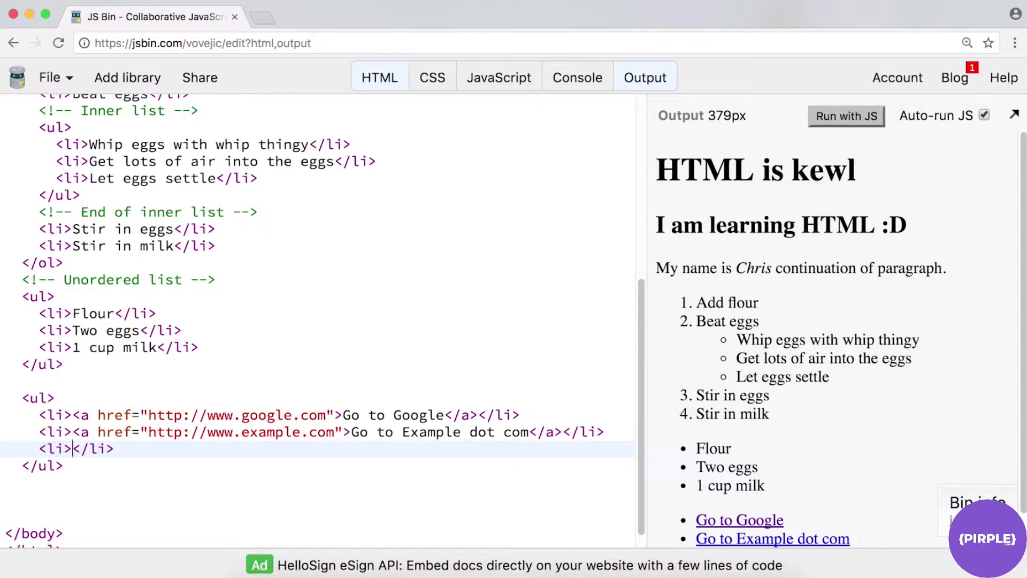
pyautogui.write('<a h<')
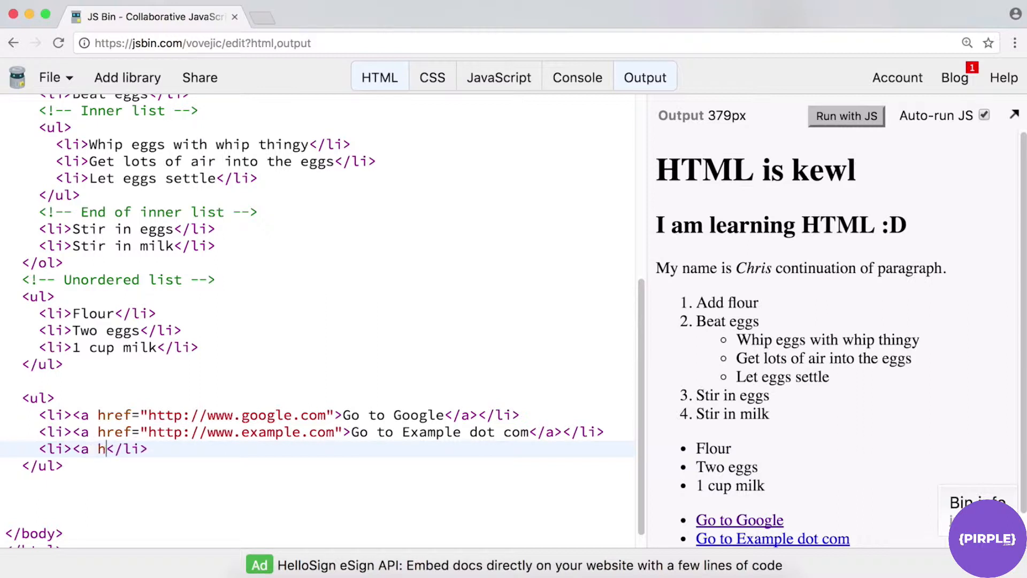
pyautogui.write('ref=""')
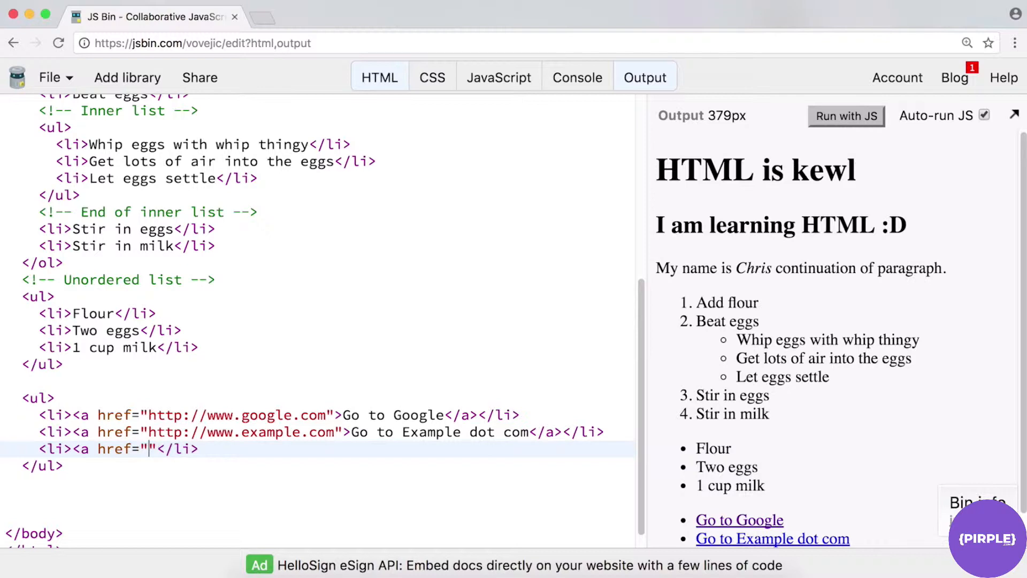
pyautogui.write('">')
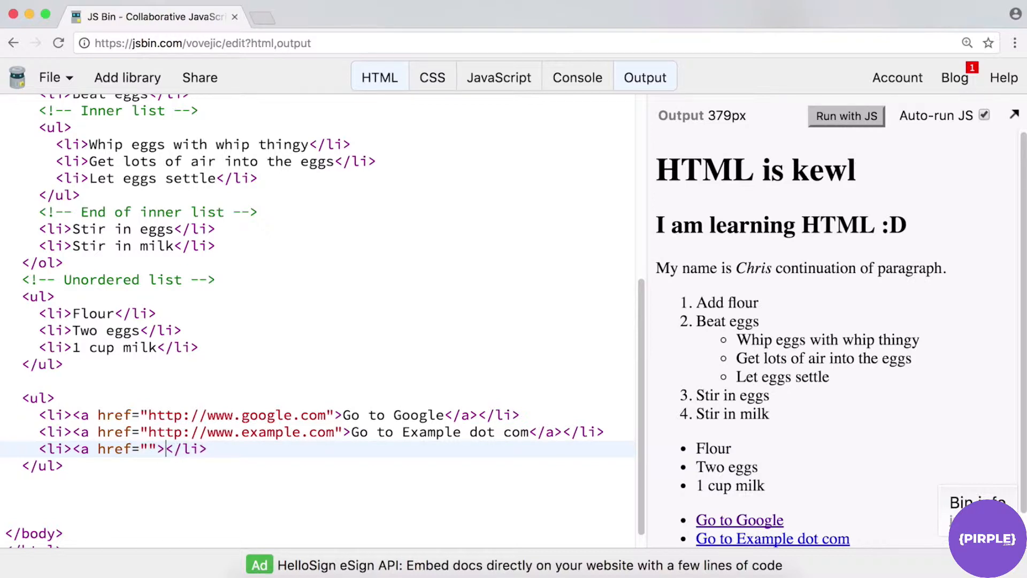
pyautogui.write('</a></')
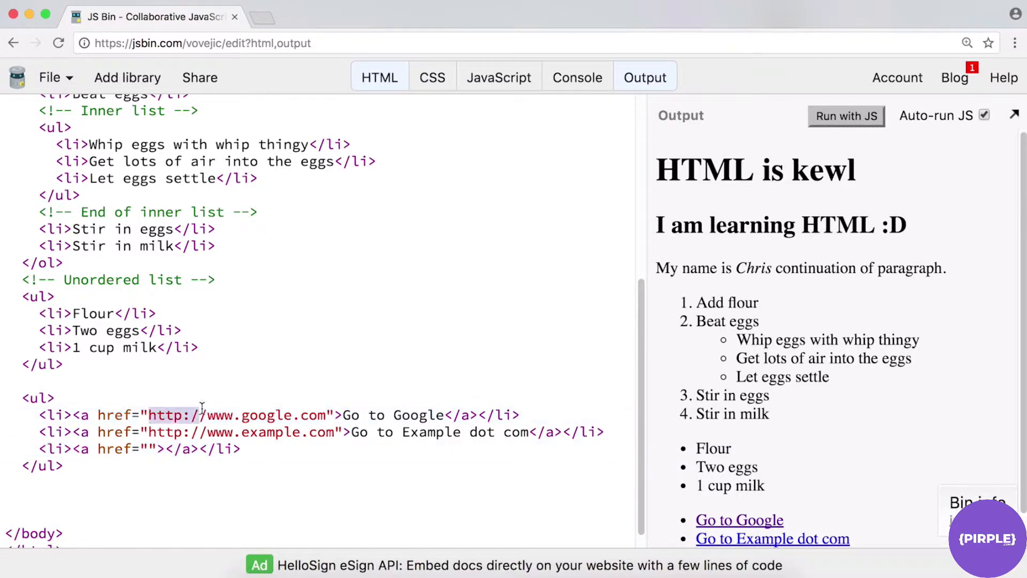
pyautogui.click(150, 448)
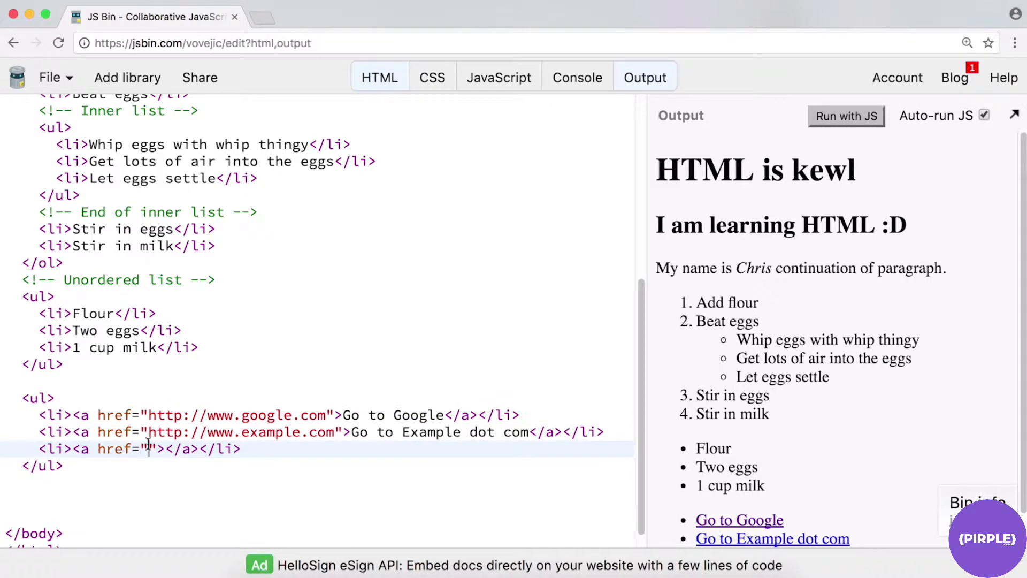
pyautogui.write('mailto')
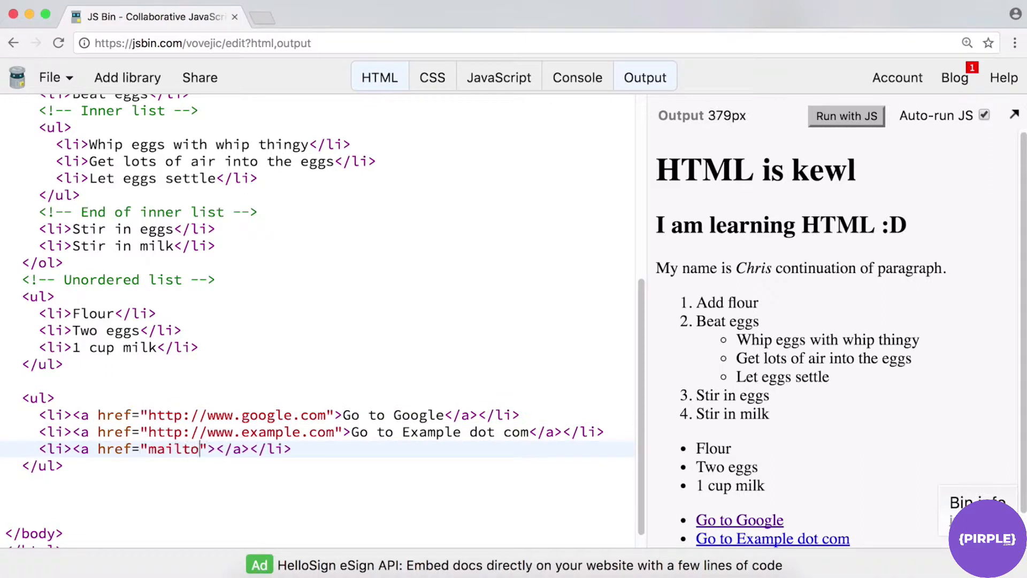
pyautogui.write(':')
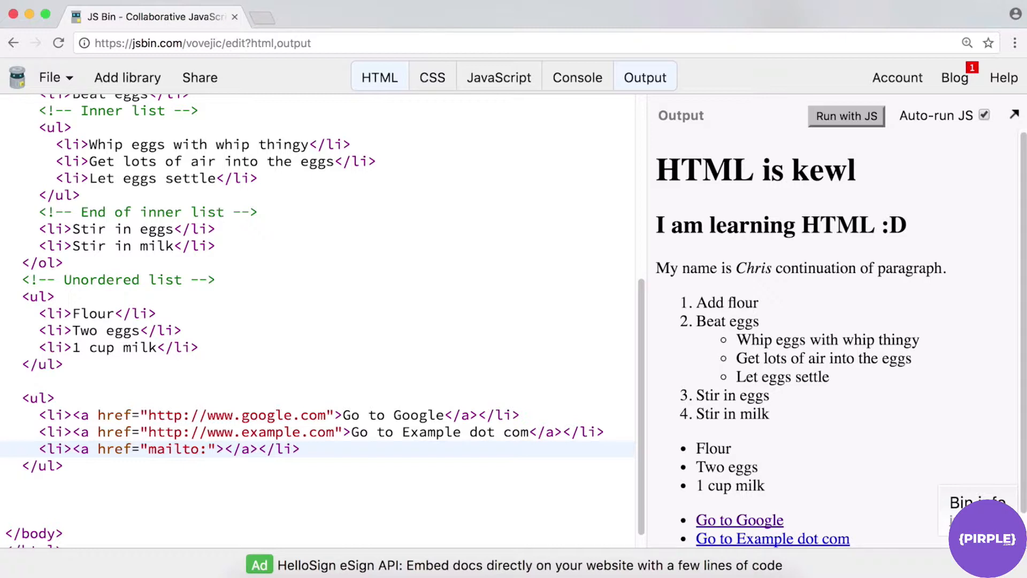
pyautogui.scroll(-3)
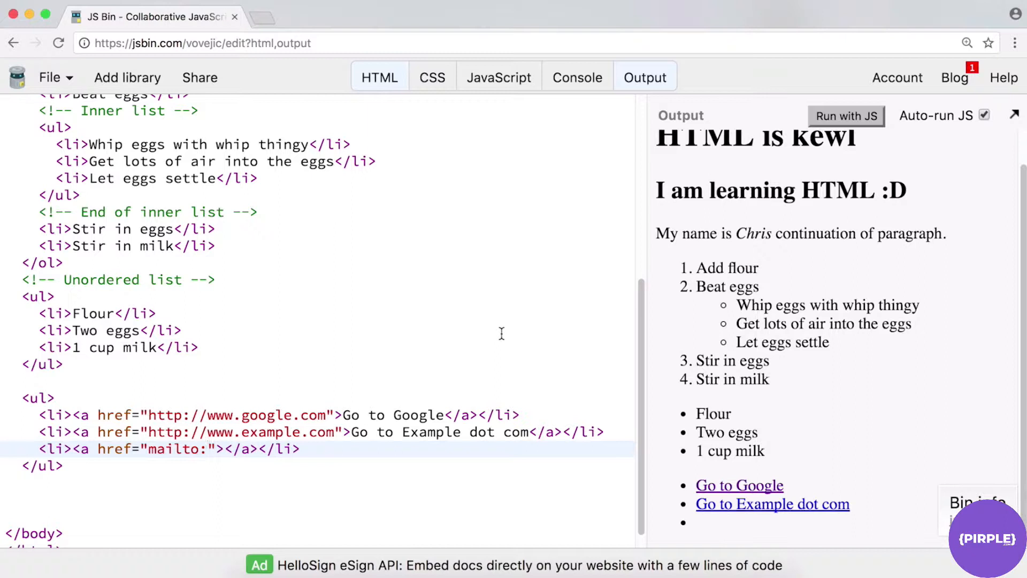
pyautogui.write('yourname@your')
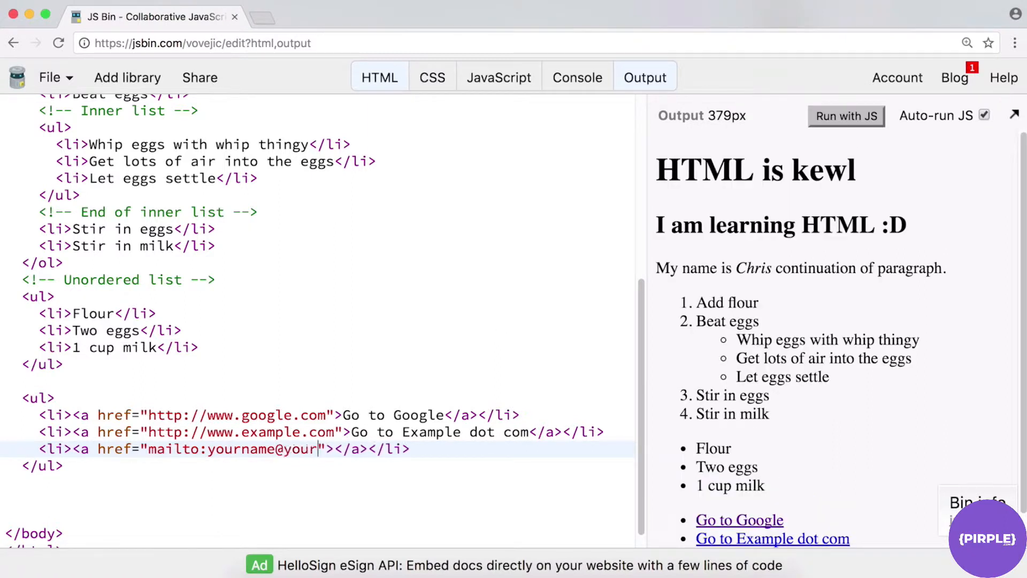
pyautogui.write('site.com')
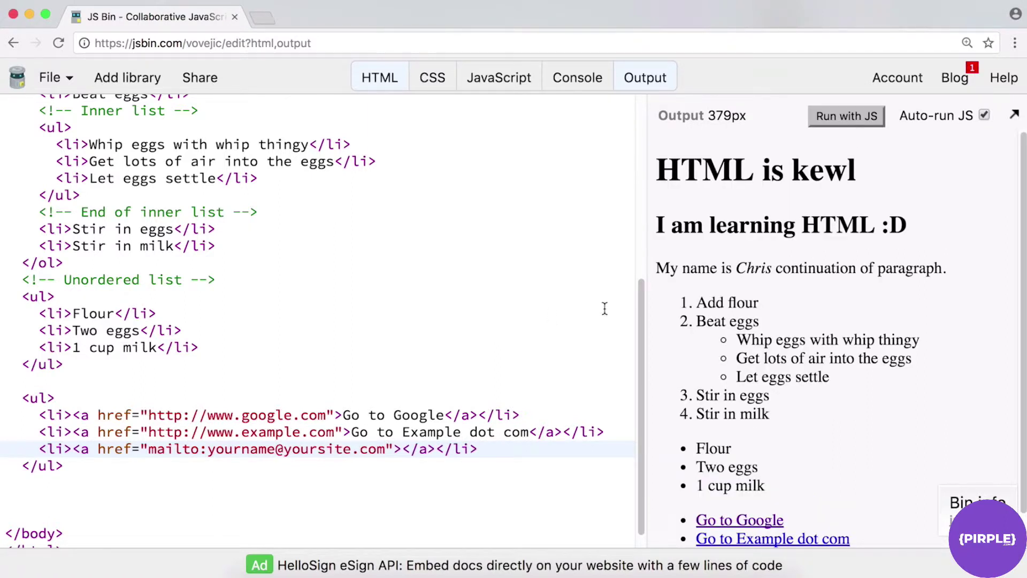
pyautogui.write('Em')
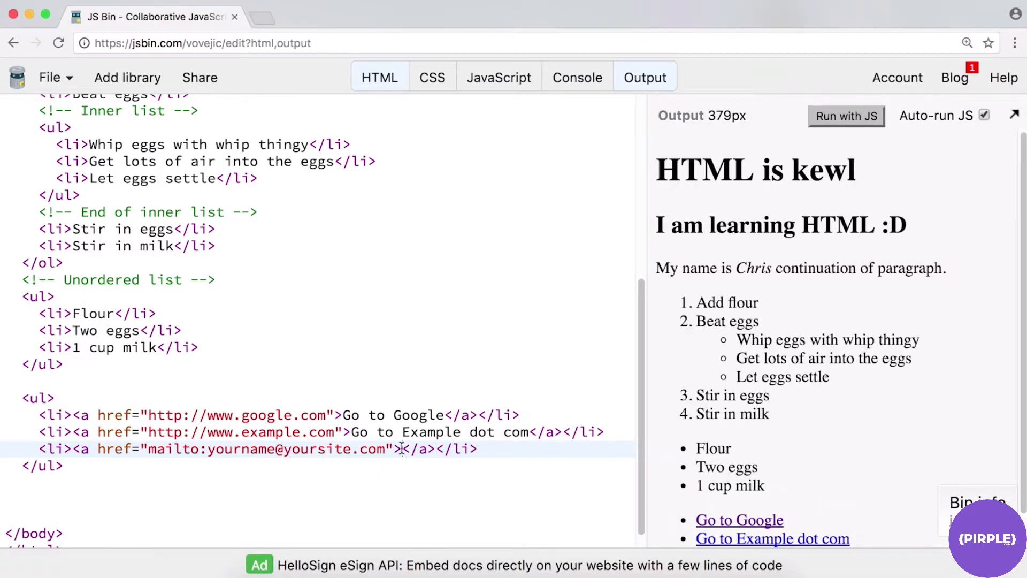
# Finish the mailto link's text as 'Email me' between the a tags.
pyautogui.write('Email')
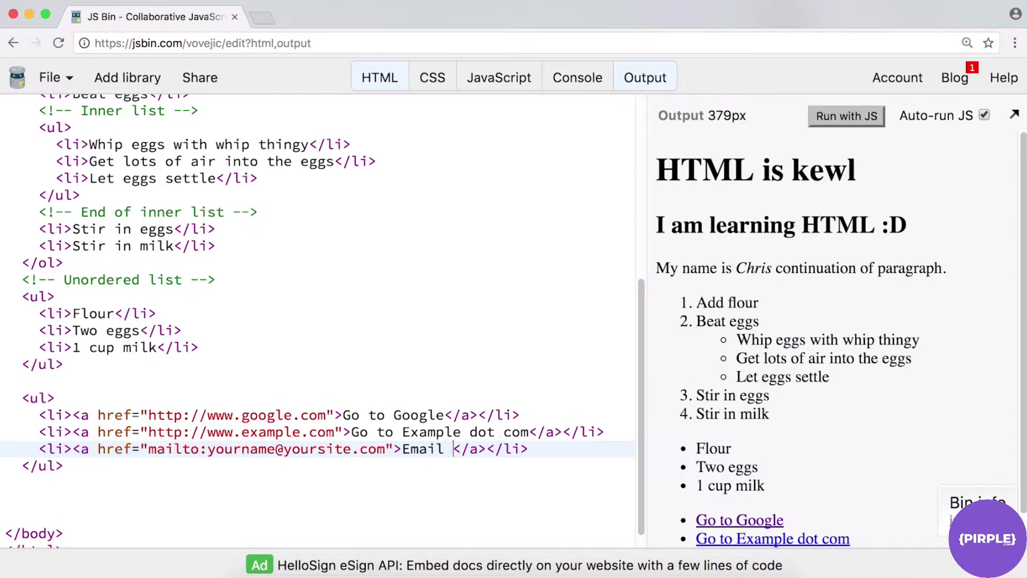
pyautogui.write('me')
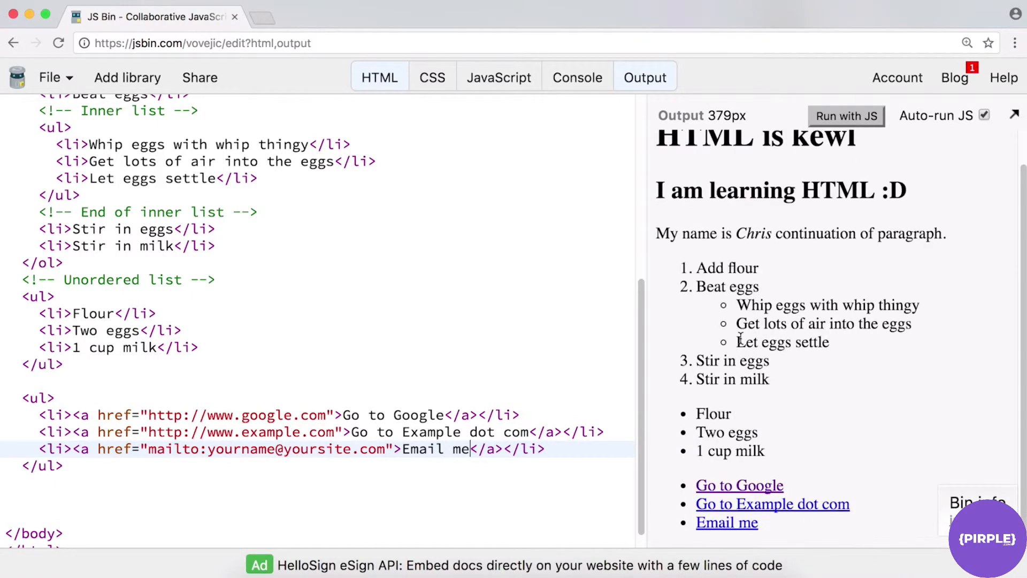
pyautogui.moveTo(726, 522)
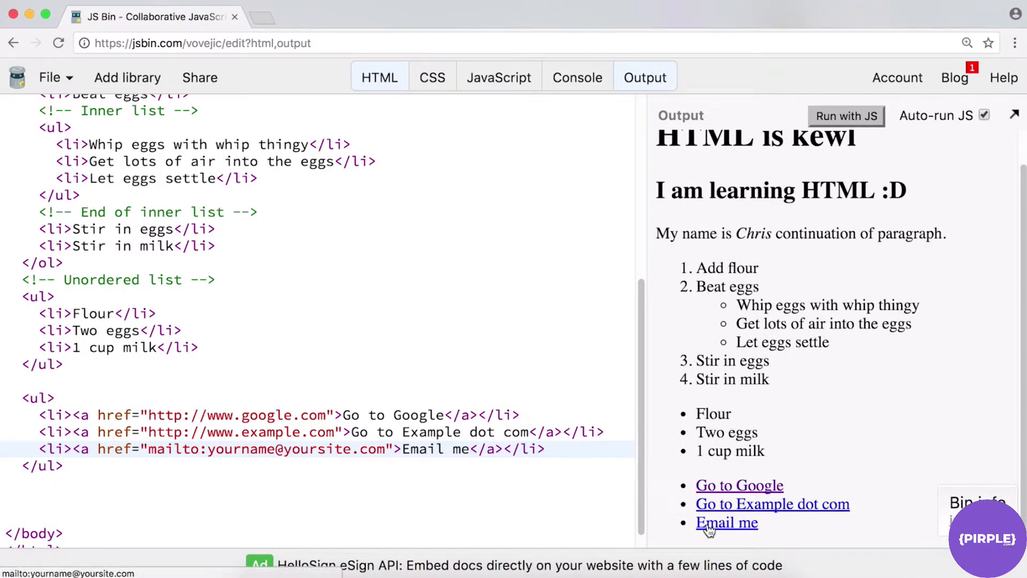
pyautogui.moveTo(745, 534)
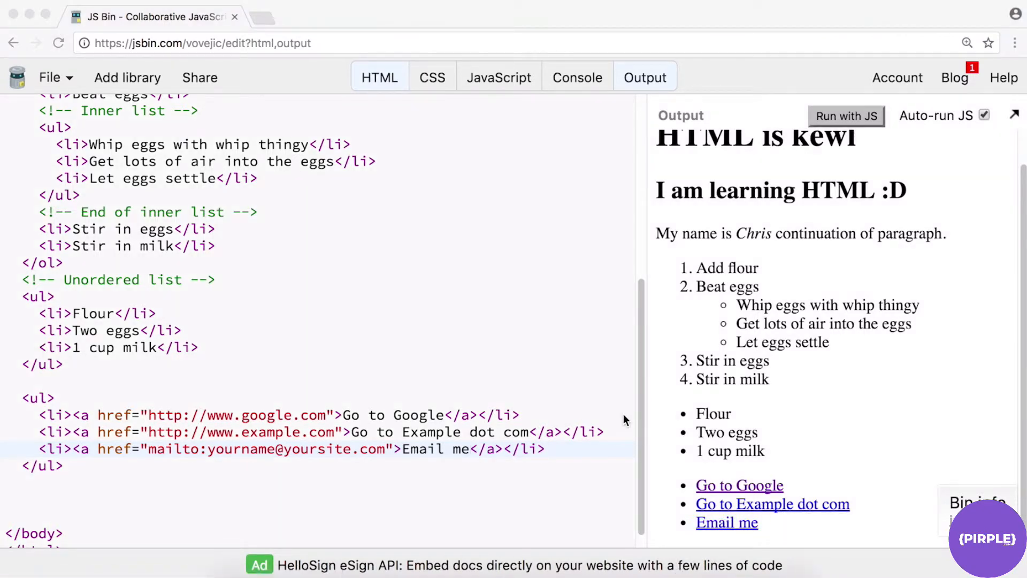
pyautogui.click(726, 522)
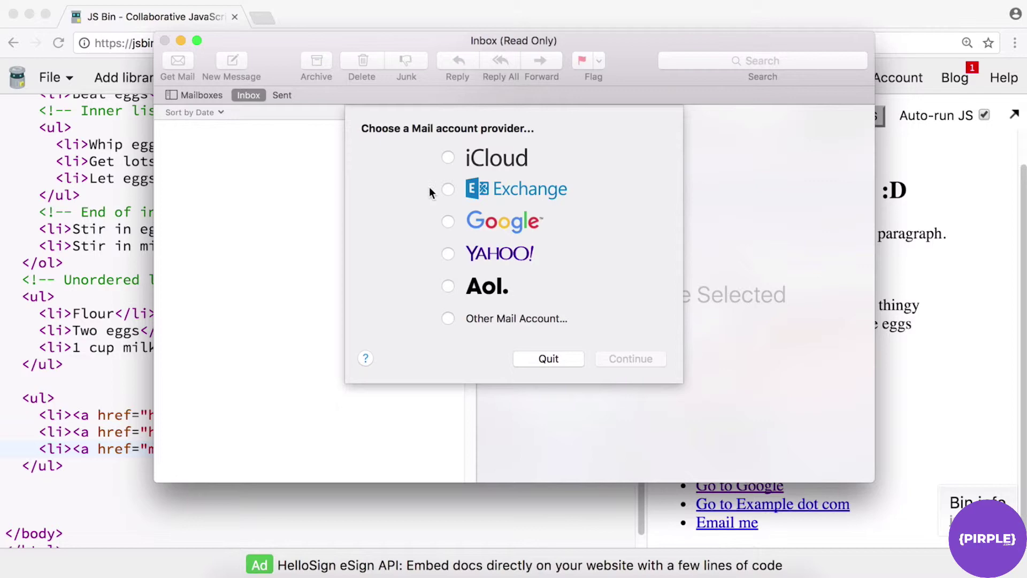
pyautogui.moveTo(437, 260)
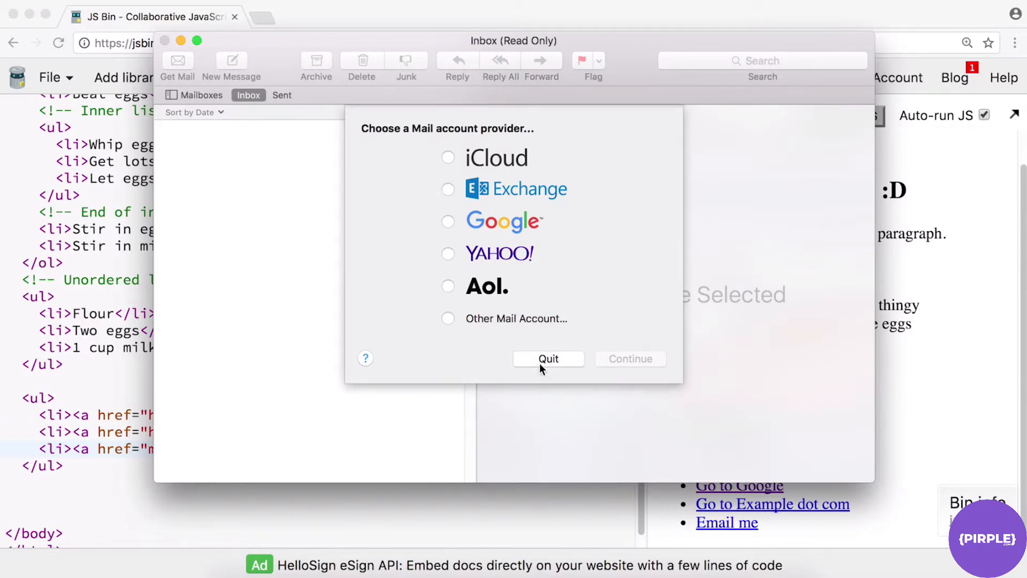
pyautogui.moveTo(555, 364)
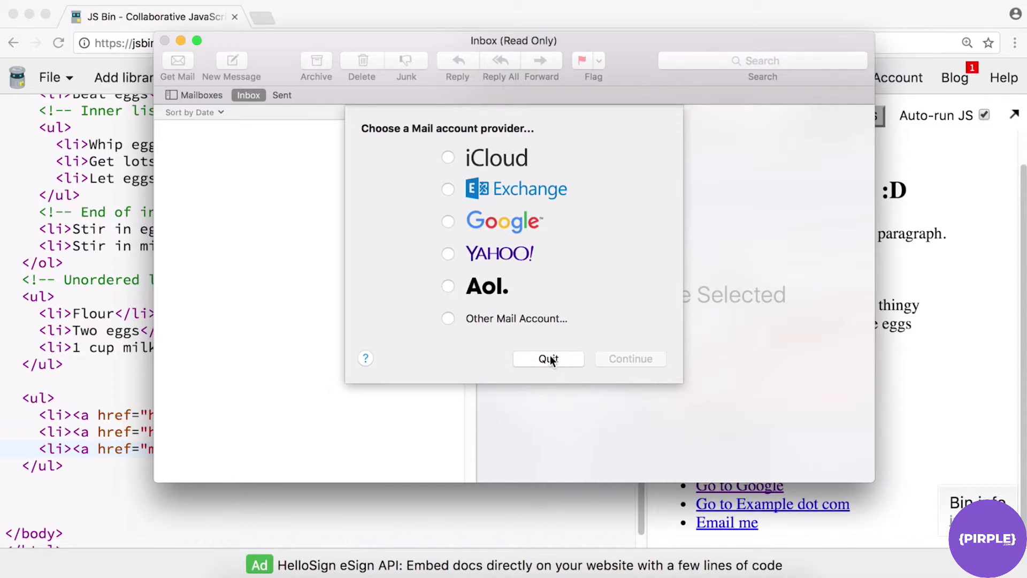
pyautogui.click(548, 358)
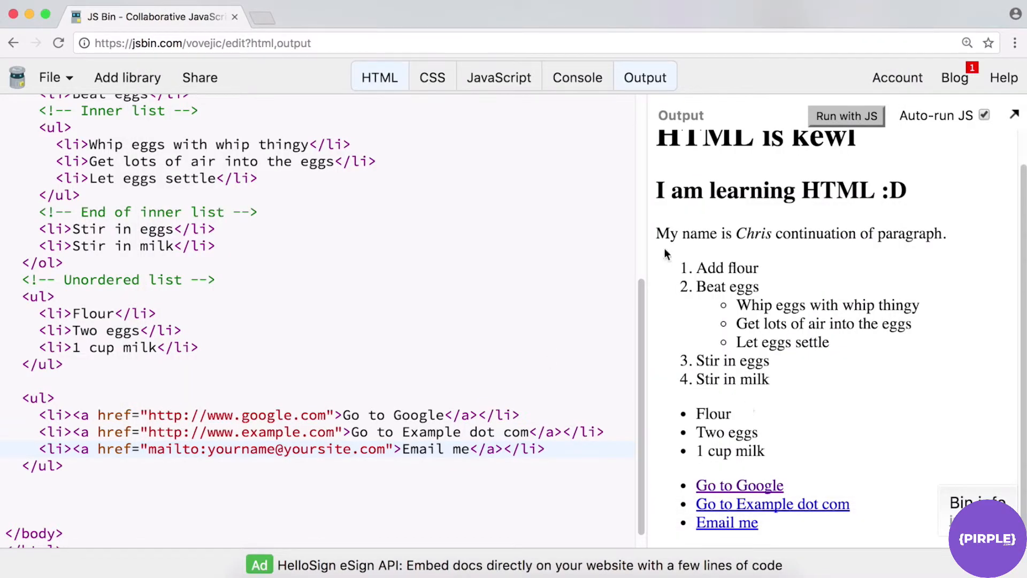